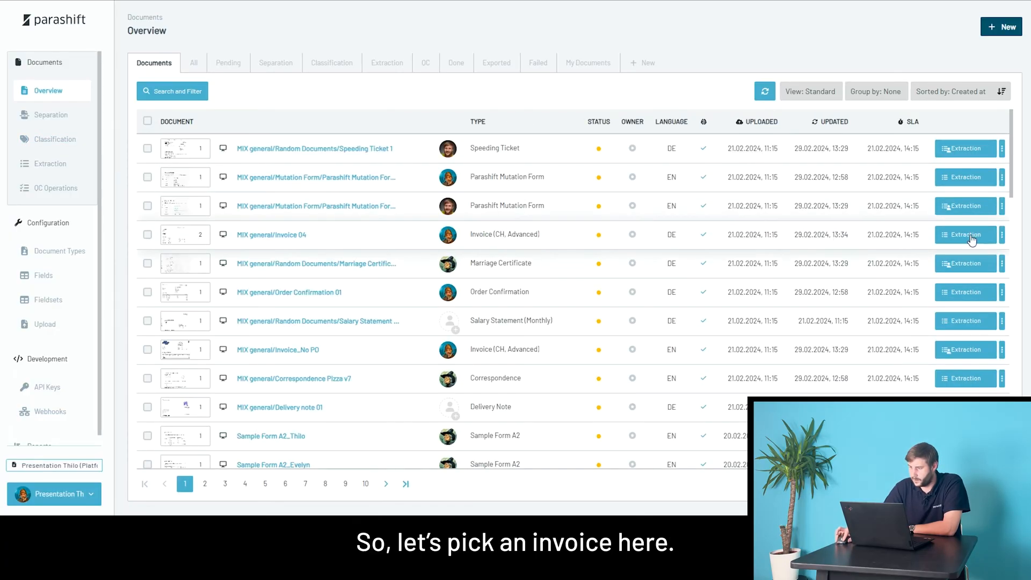
Open the MIX general/Invoice 04 row in the extraction view
left_click(964, 234)
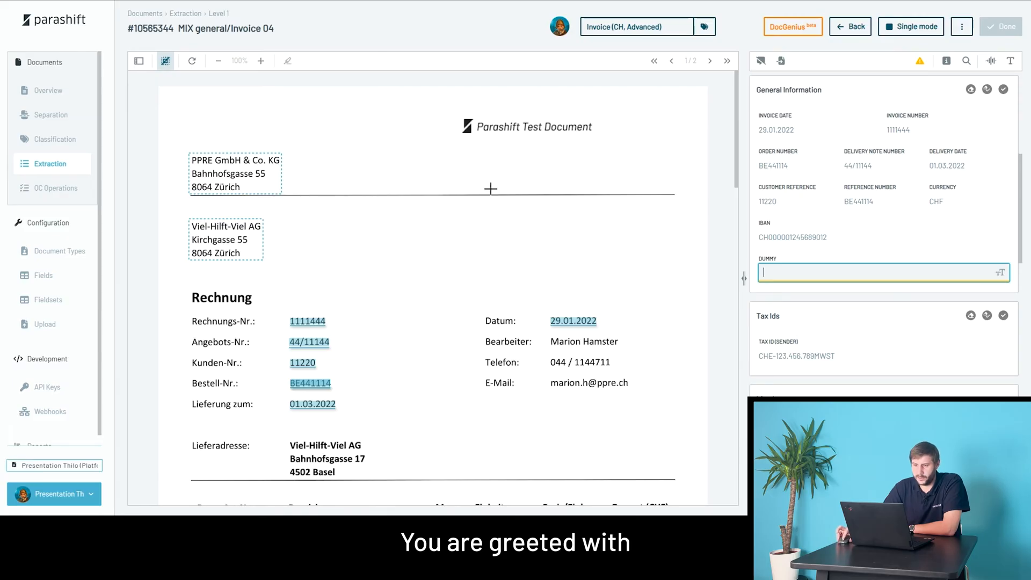
mouse_move(412, 154)
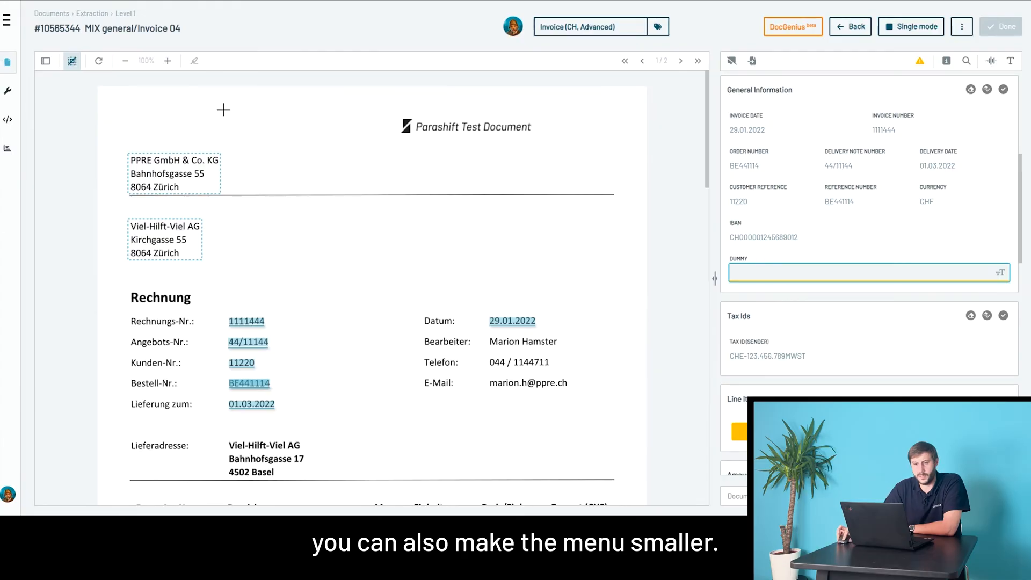
Show the page thumbnails sidebar and zoom the invoice preview out twice
left_click(44, 60)
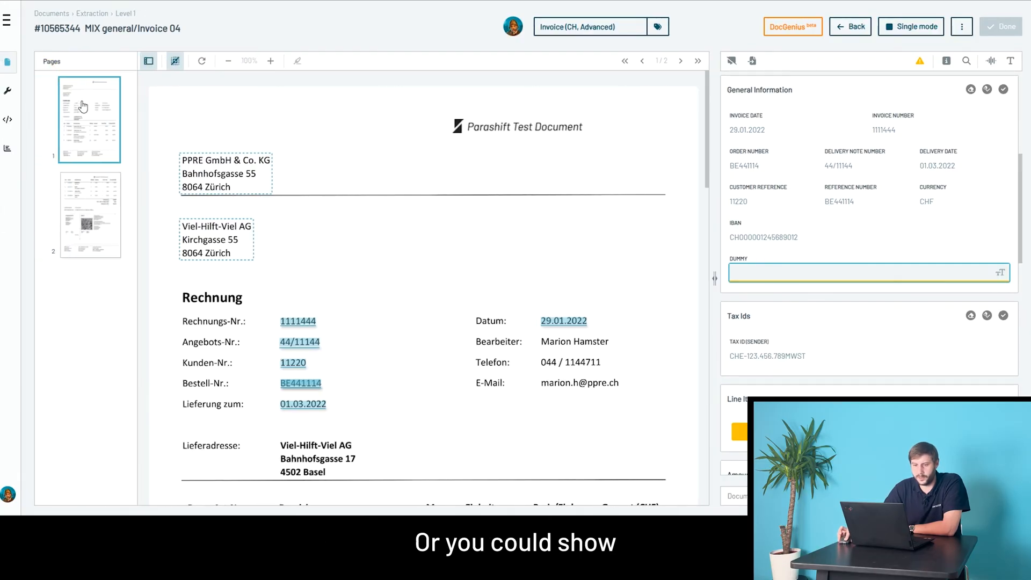
mouse_move(364, 150)
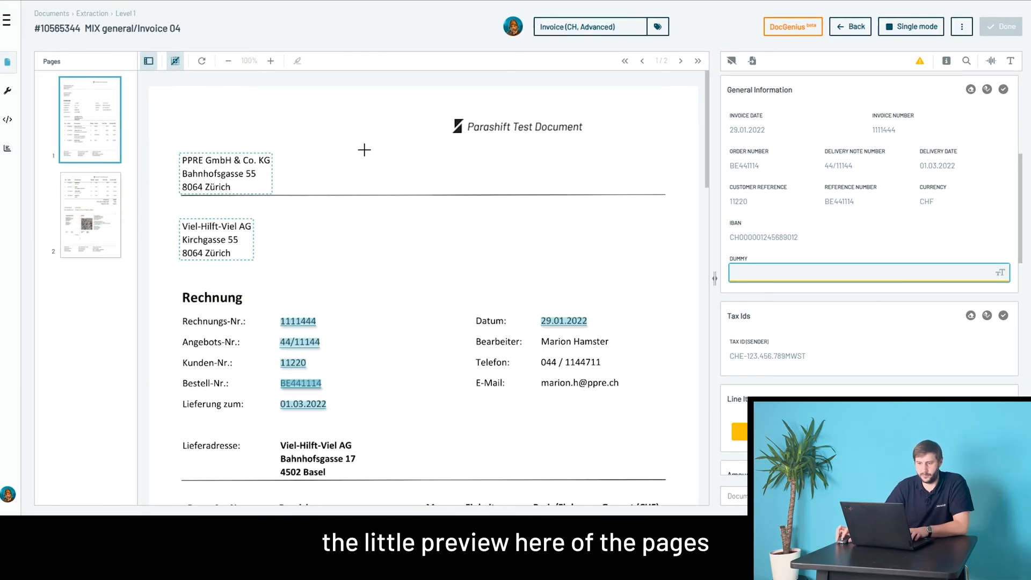
left_click(228, 60)
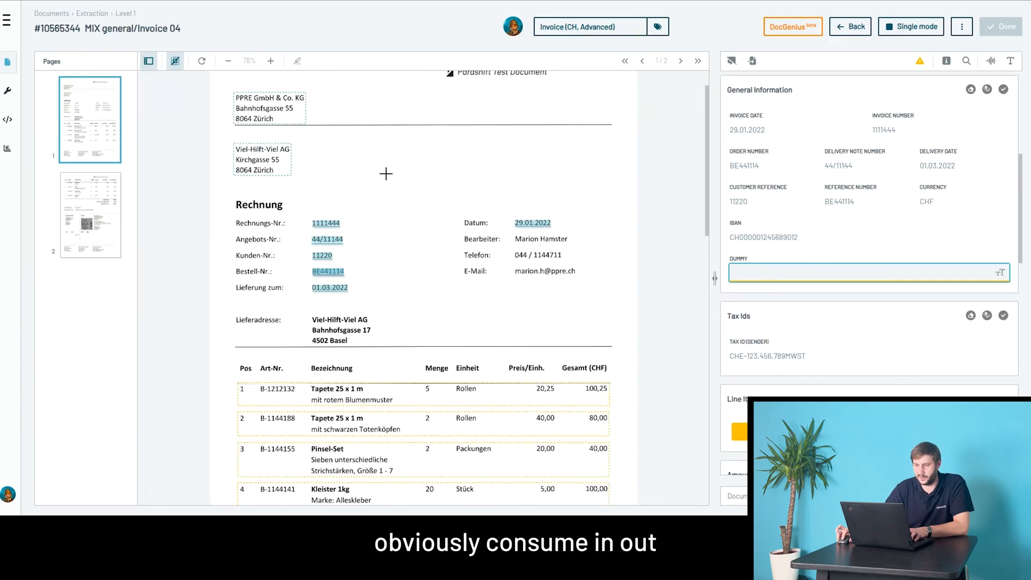
left_click(228, 60)
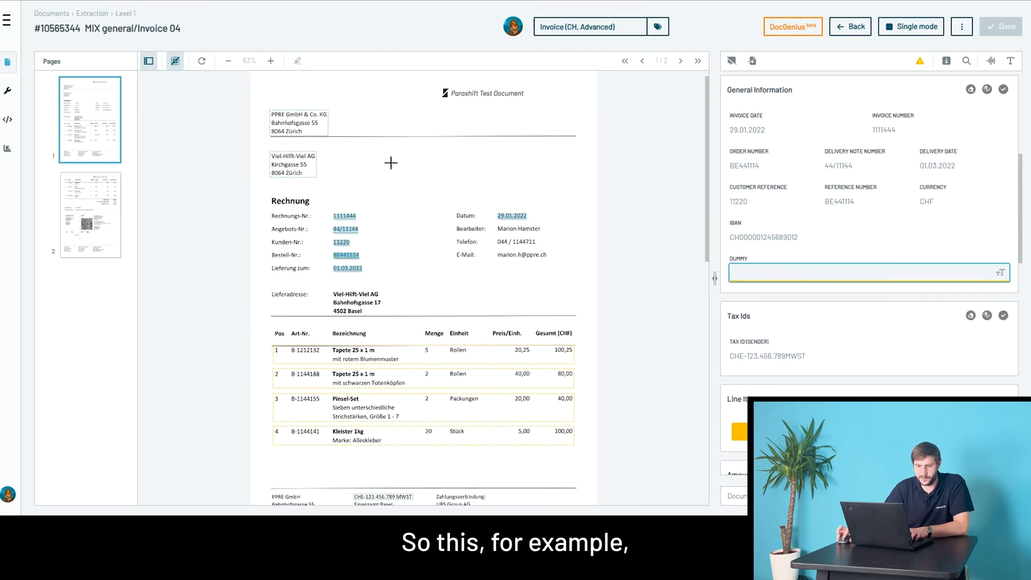
mouse_move(431, 176)
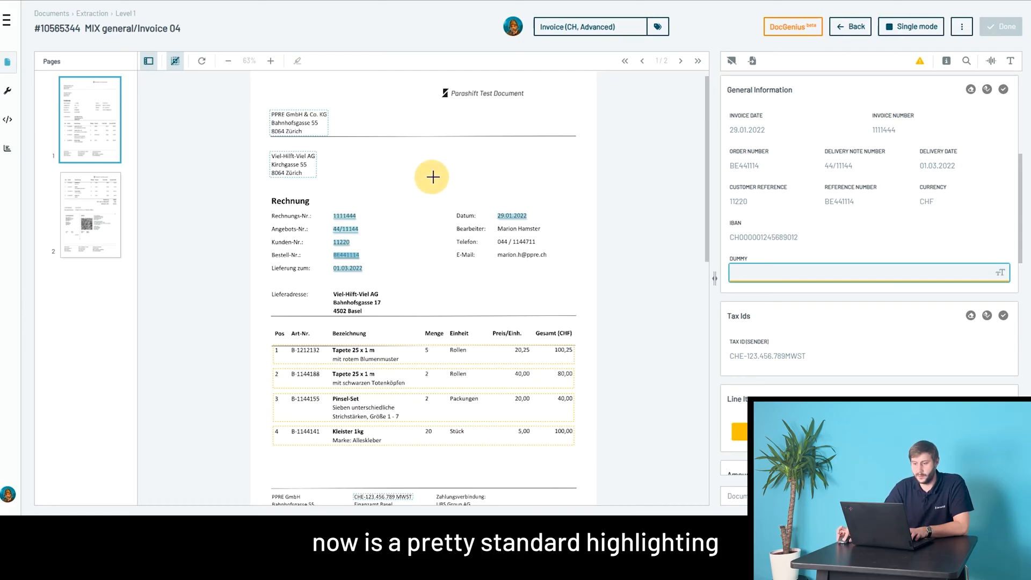
mouse_move(386, 130)
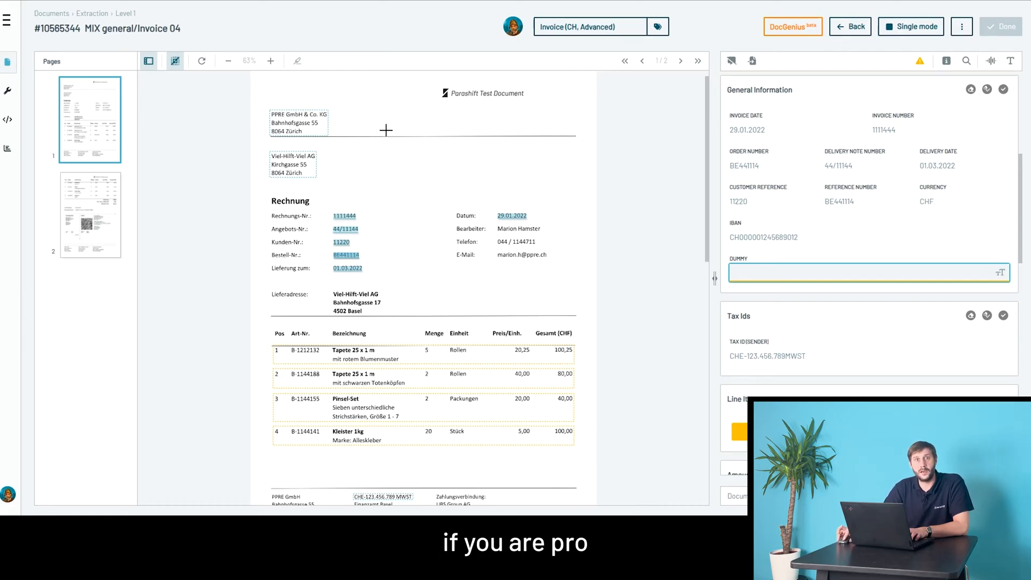
Switch highlighting to Aggressive and check the line items by zooming in and back out
left_click(296, 60)
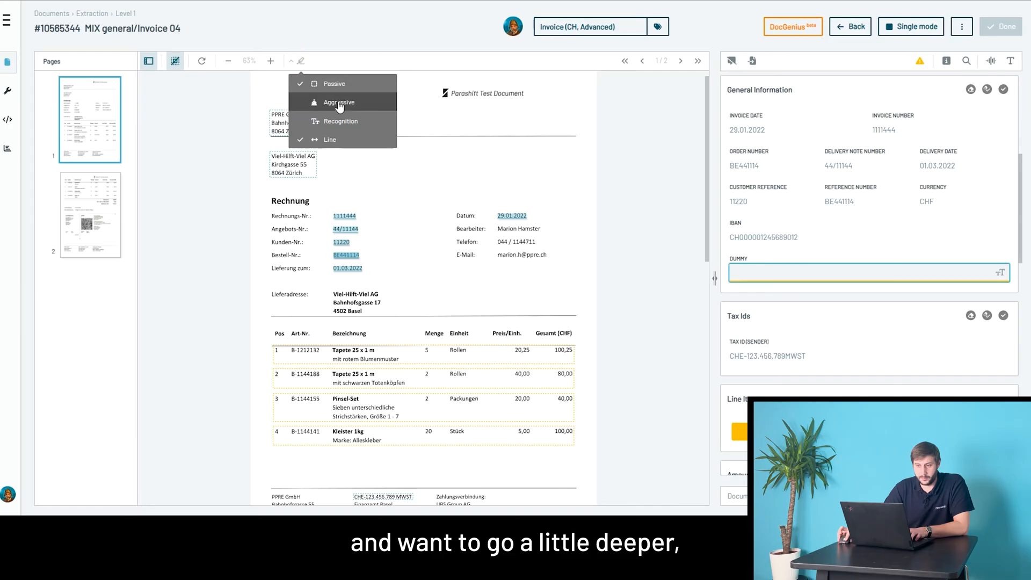
left_click(339, 102)
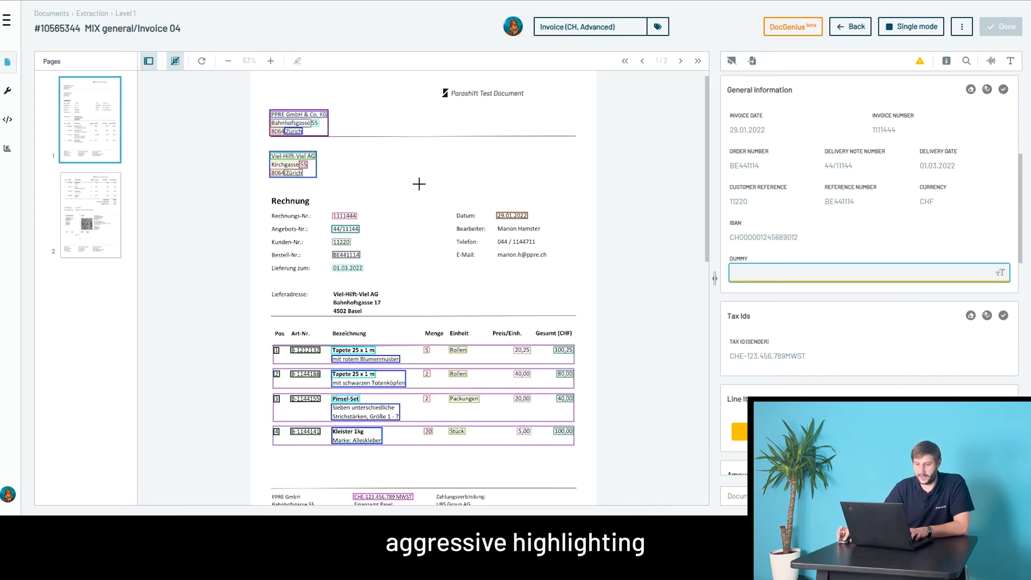
left_click(269, 61)
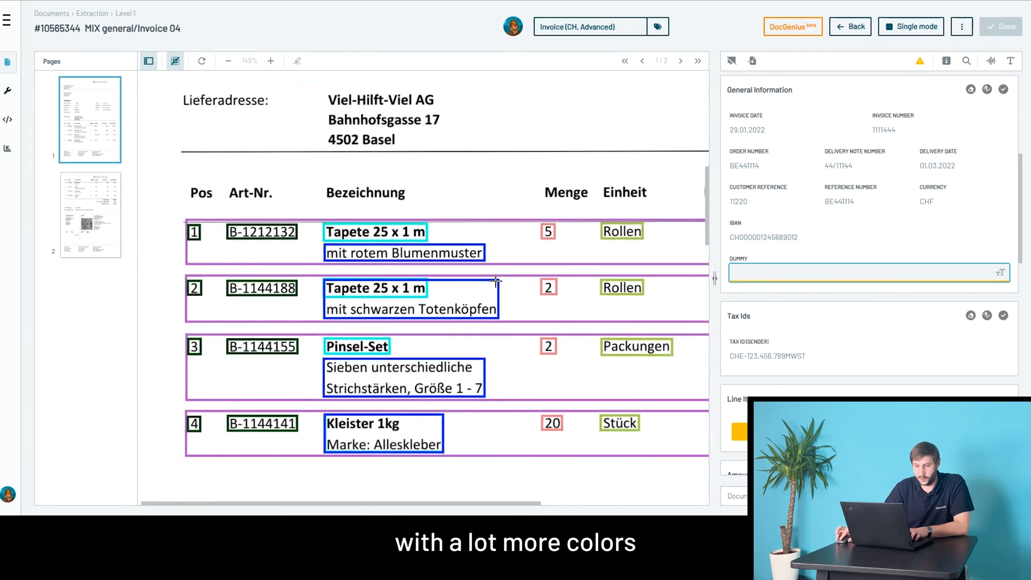
left_click(228, 61)
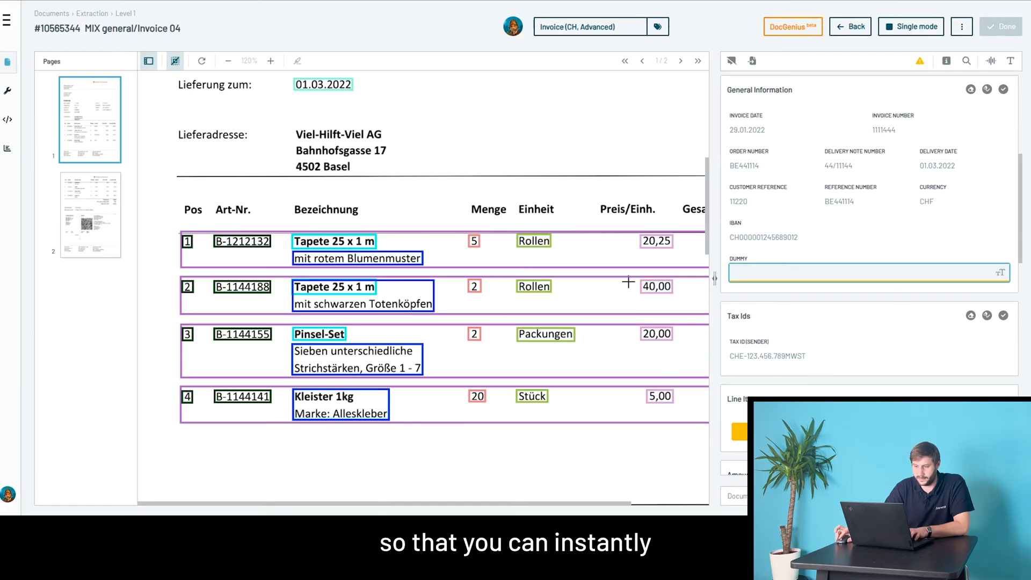
left_click(228, 61)
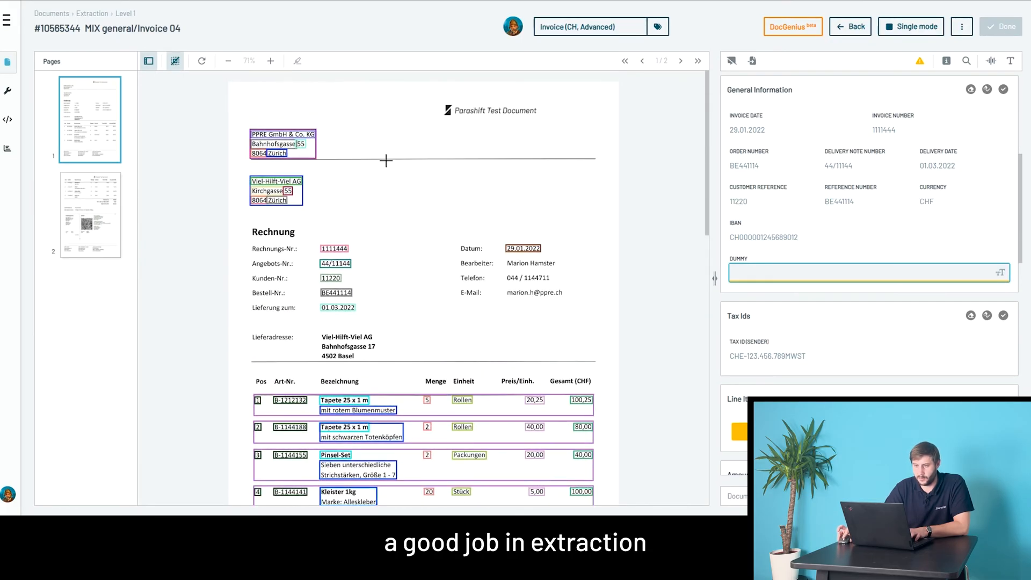
Enable Recognition token highlighting and mark the recognized word 'Bearbeiter'
left_click(297, 61)
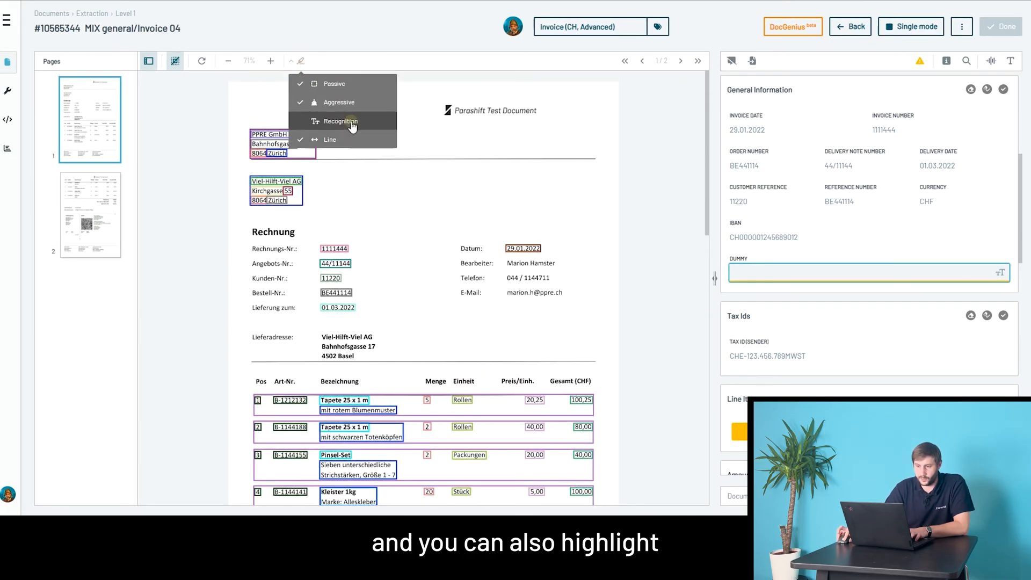
left_click(342, 121)
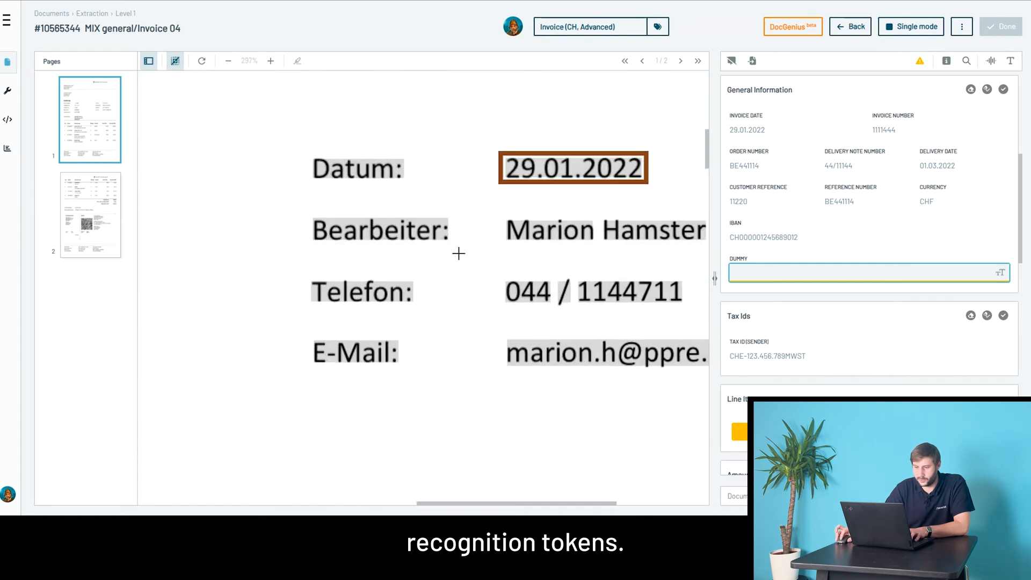
left_click(380, 231)
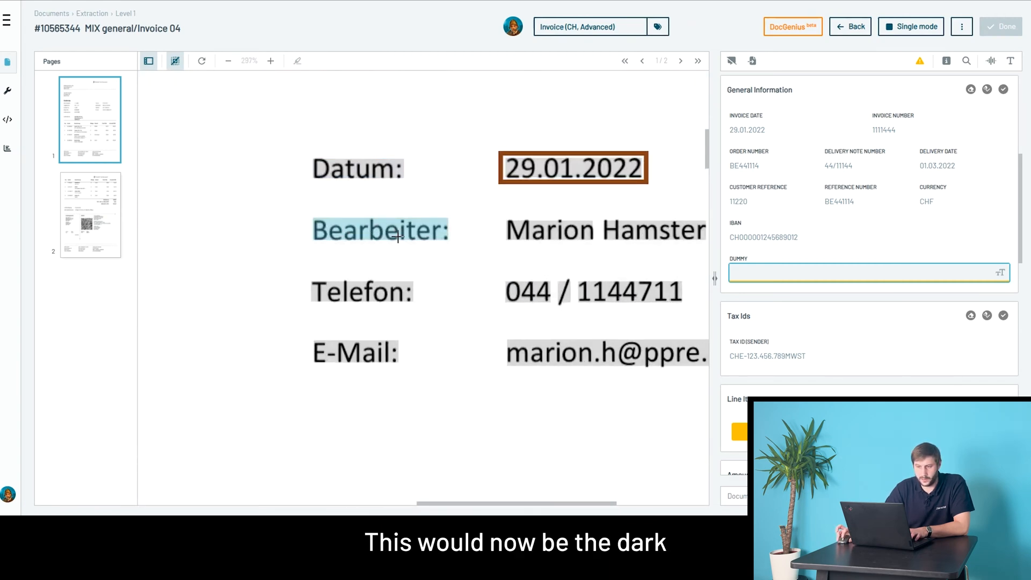
left_click(297, 60)
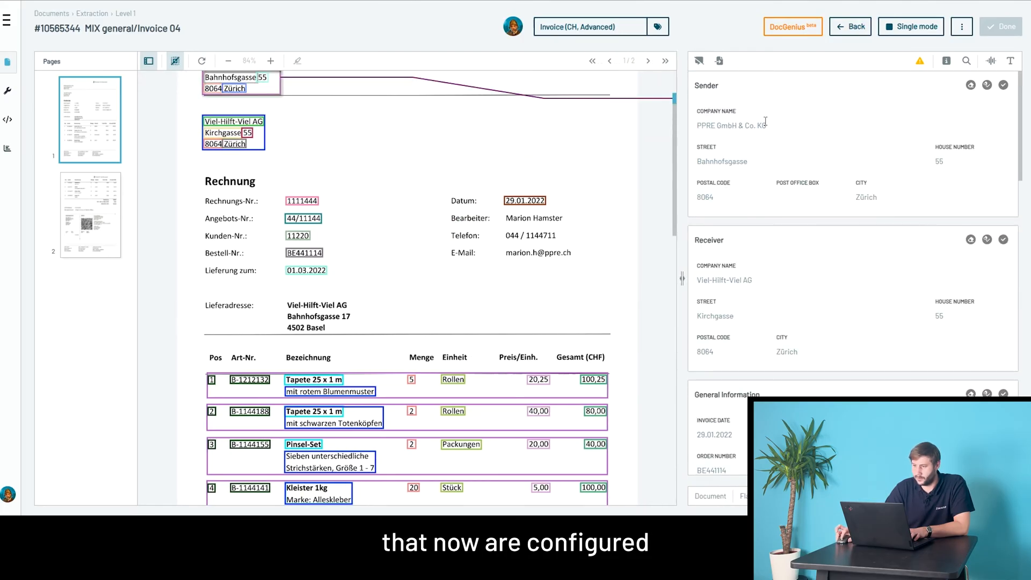
Scroll through Sender and Receiver to the extracted line items table
scroll("up", 3)
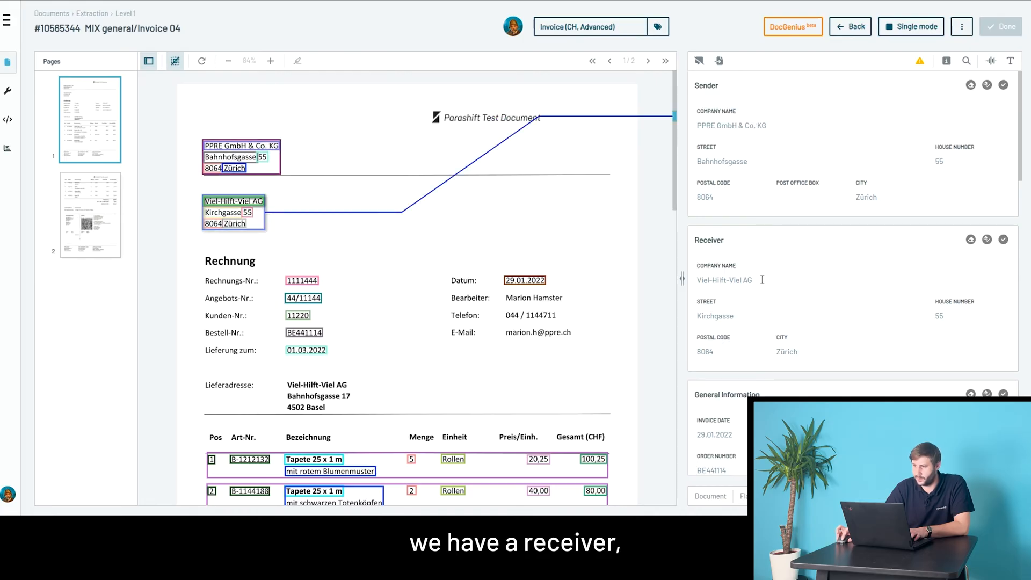
scroll("down", 3)
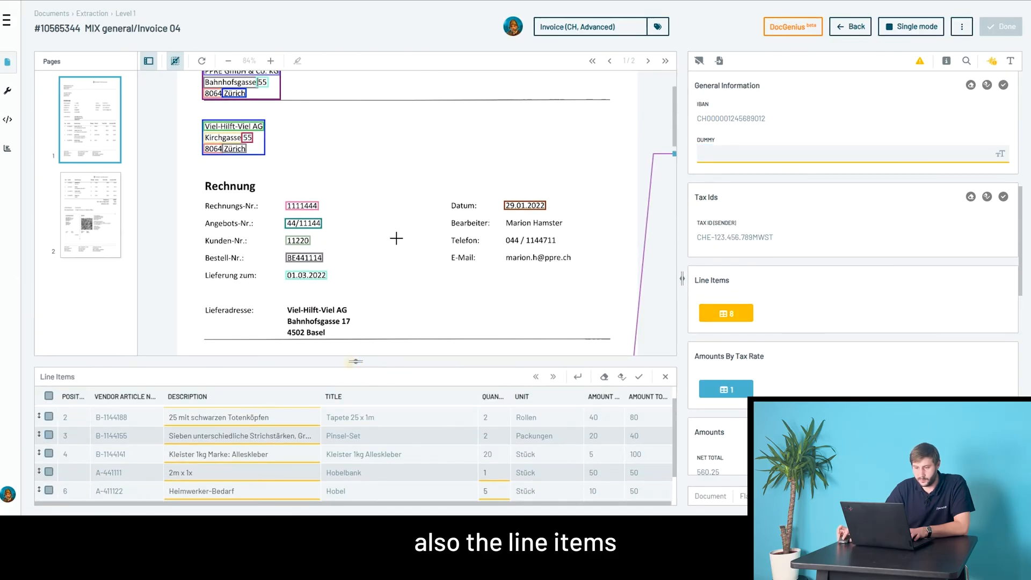
scroll("down", 3)
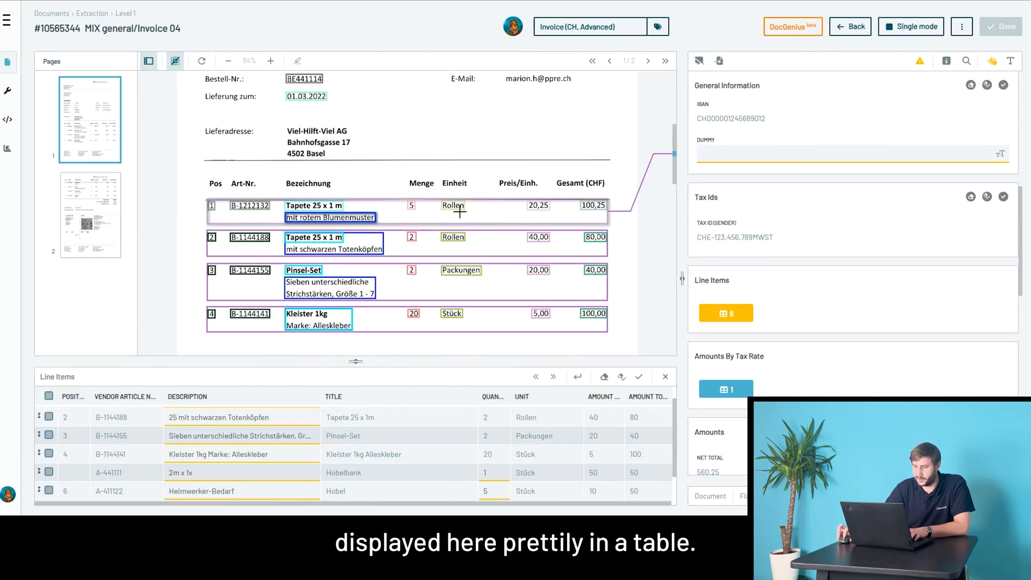
mouse_move(541, 196)
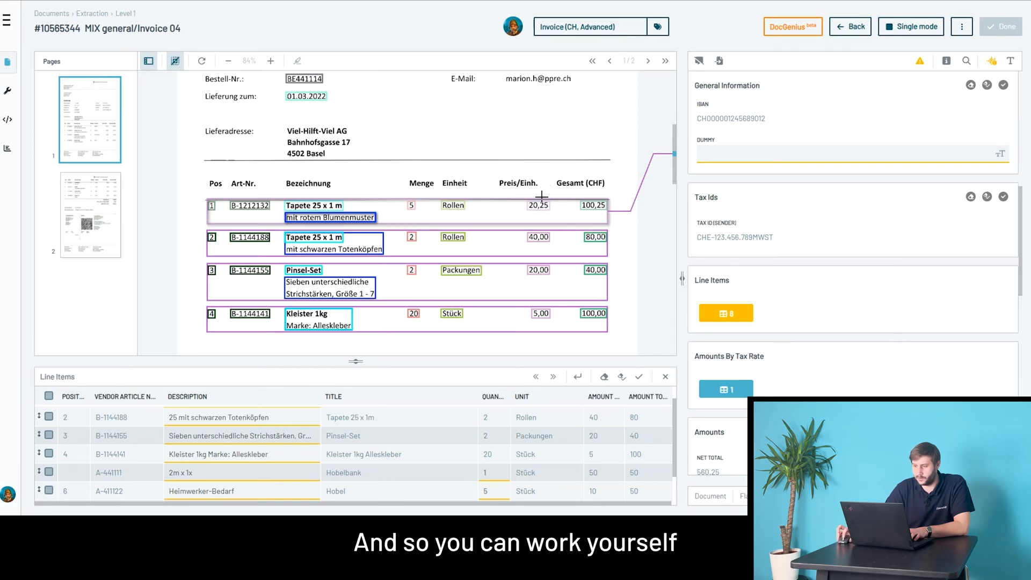
mouse_move(623, 220)
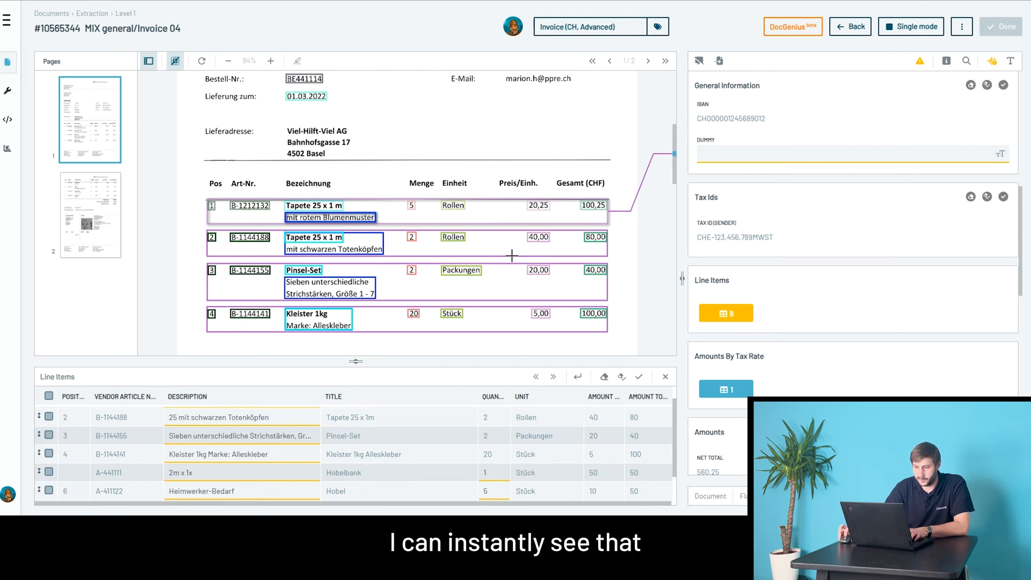
mouse_move(597, 378)
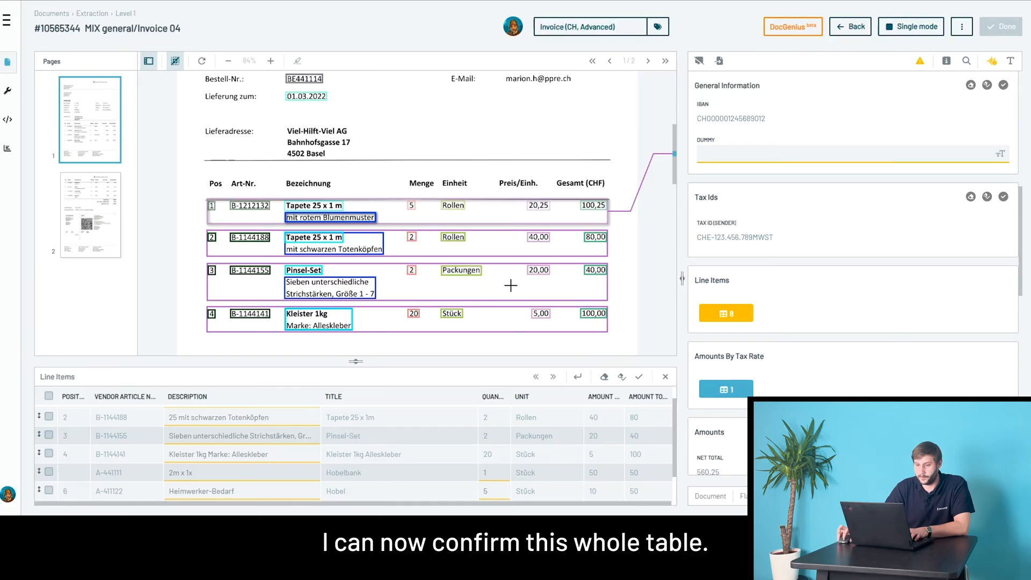
Confirm all eight extracted line items and scroll back up the panel
left_click(638, 377)
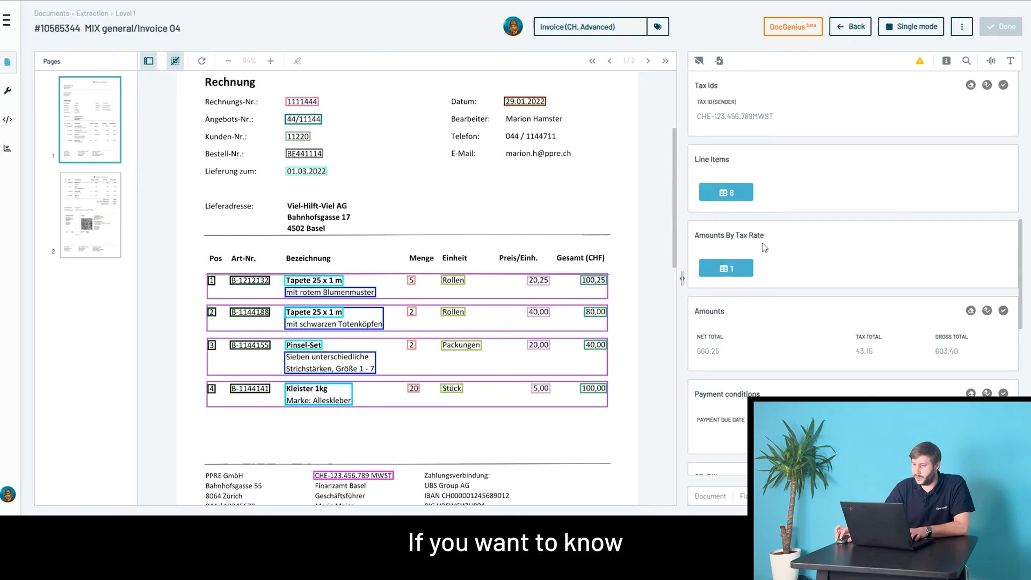
scroll("up", 3)
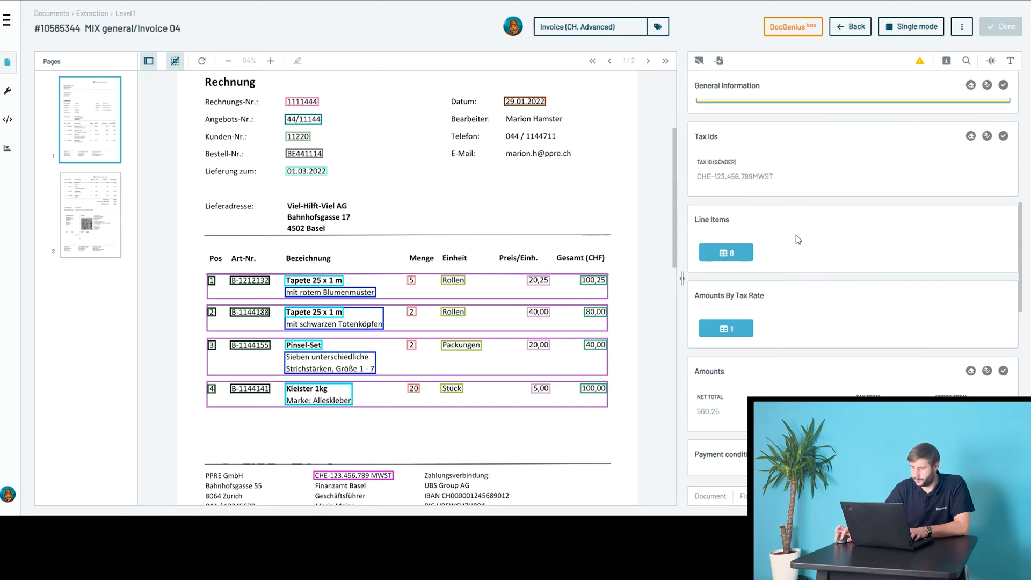
mouse_move(877, 79)
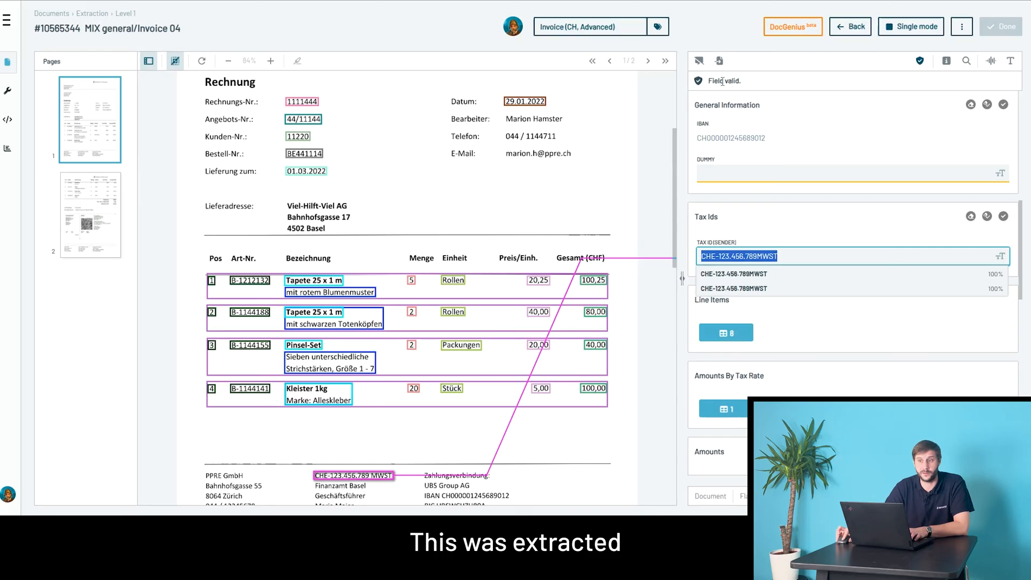
Show 100% prediction and 98% OCR confidence for sender tax ID CHE-123.456.789MWST, enlarged
left_click(848, 173)
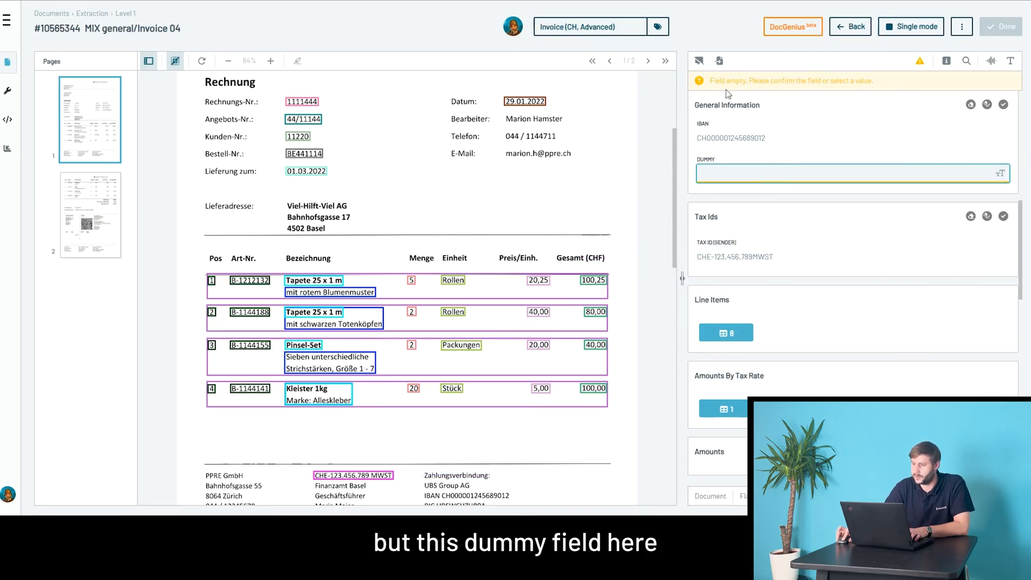
mouse_move(781, 82)
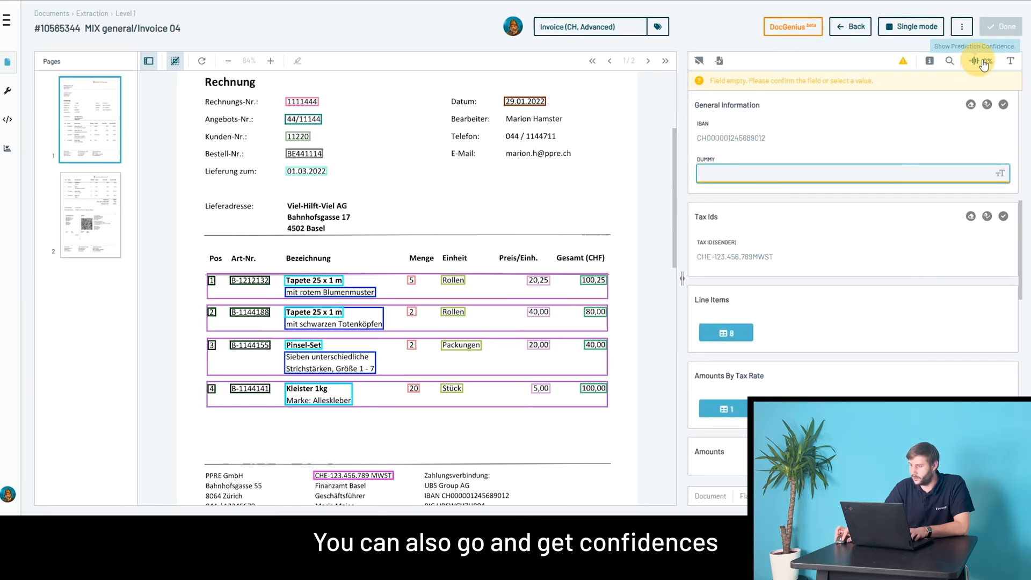
left_click(978, 61)
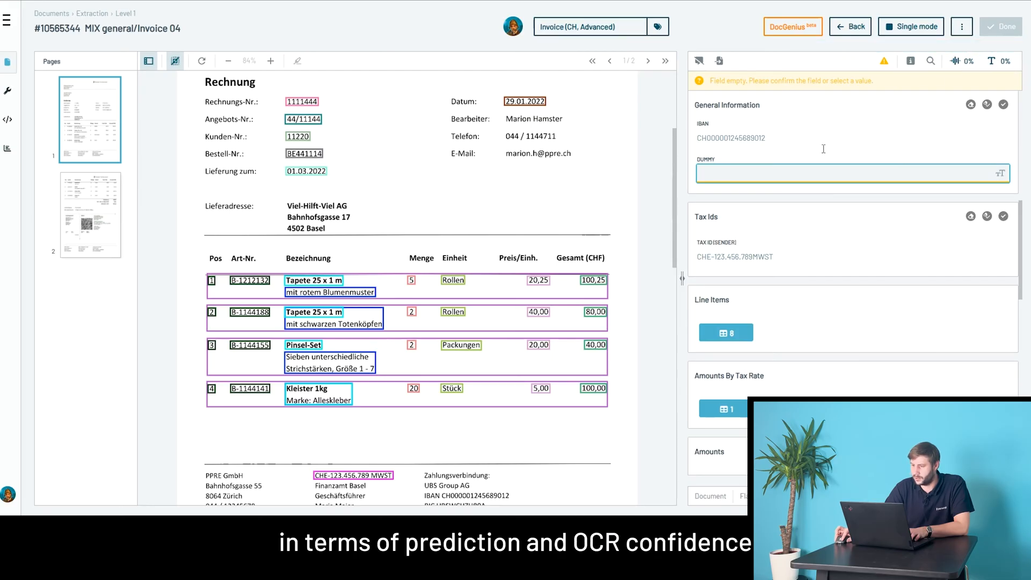
left_click(733, 256)
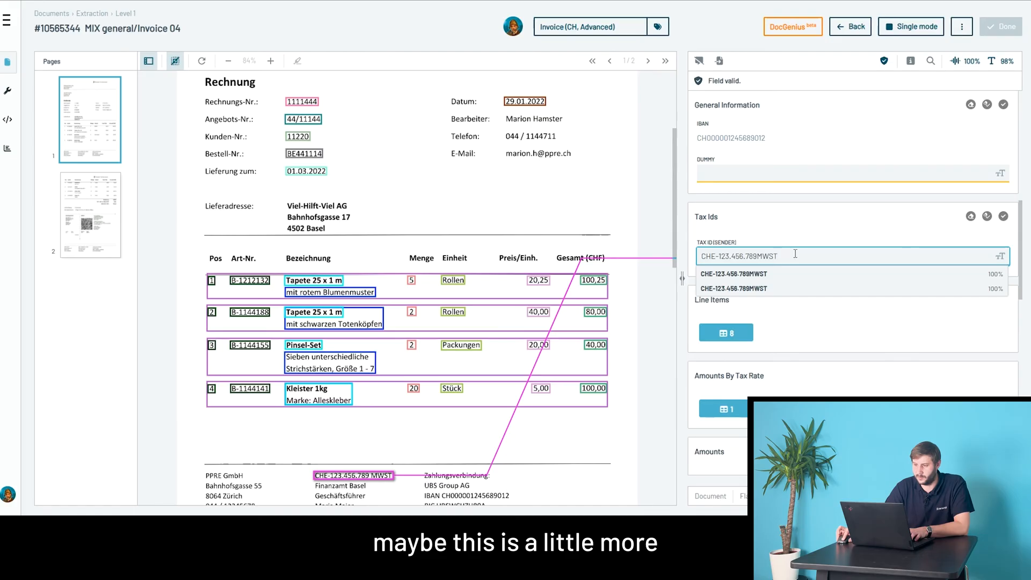
mouse_move(969, 60)
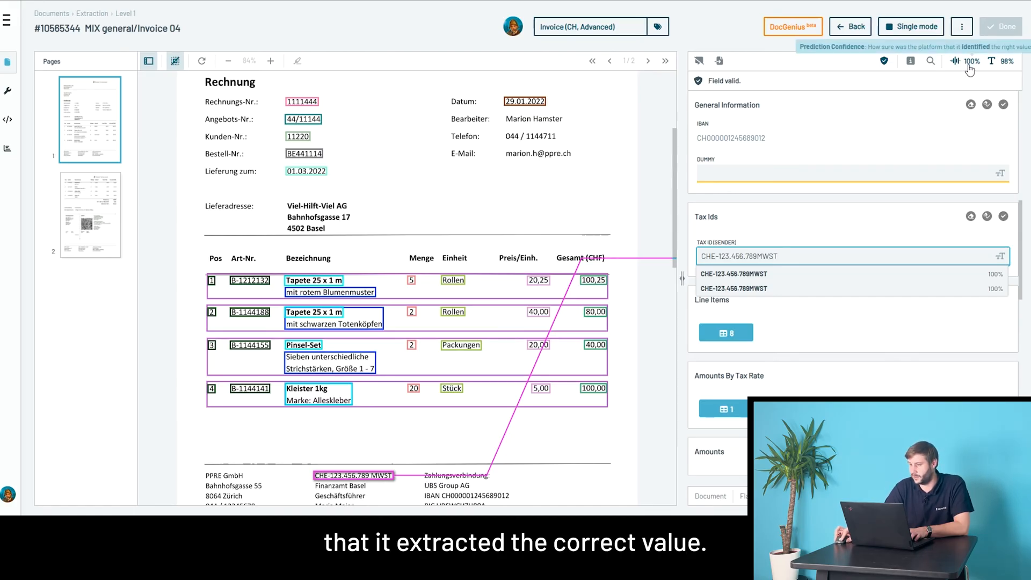
mouse_move(990, 62)
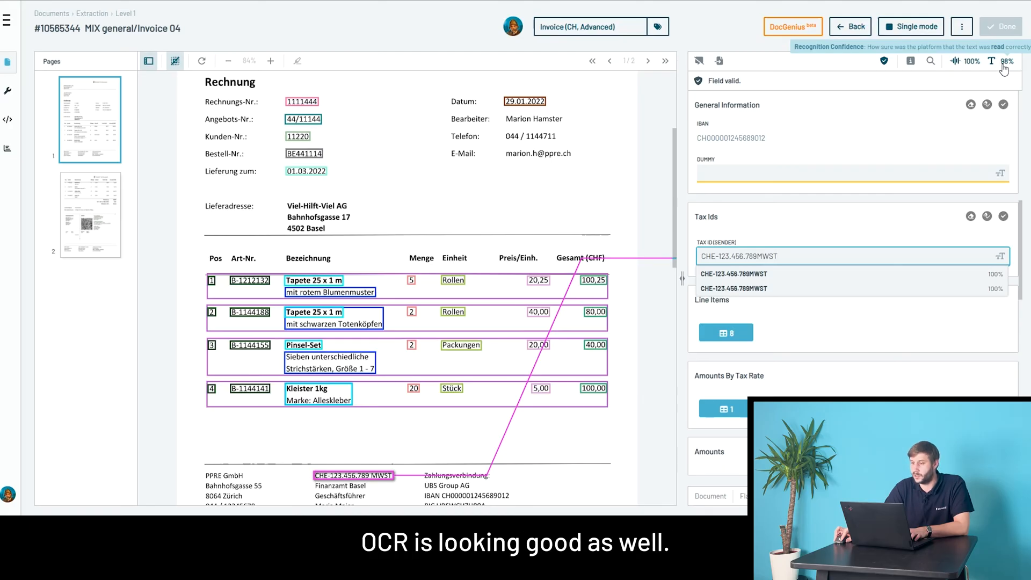
left_click(934, 61)
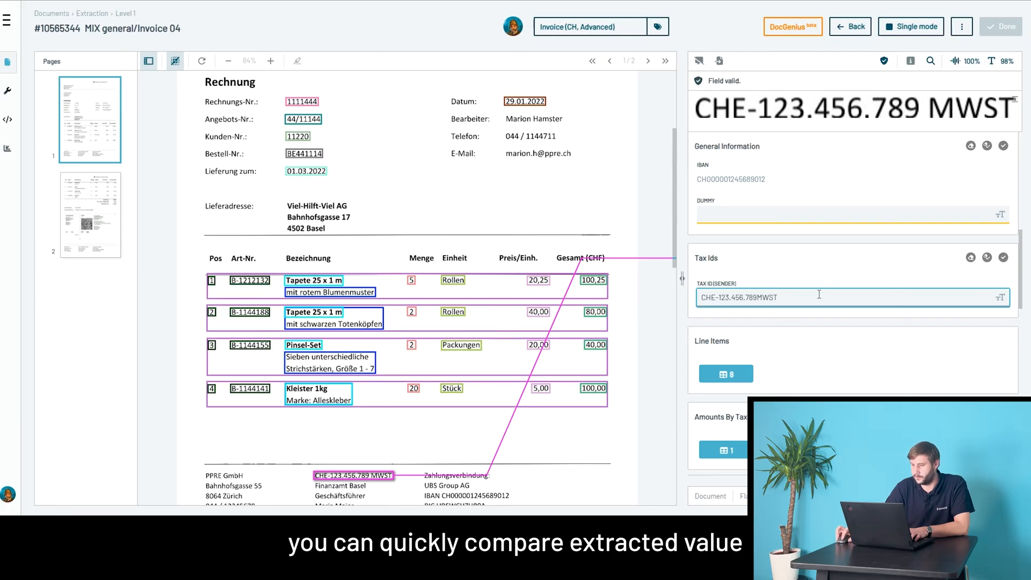
mouse_move(808, 291)
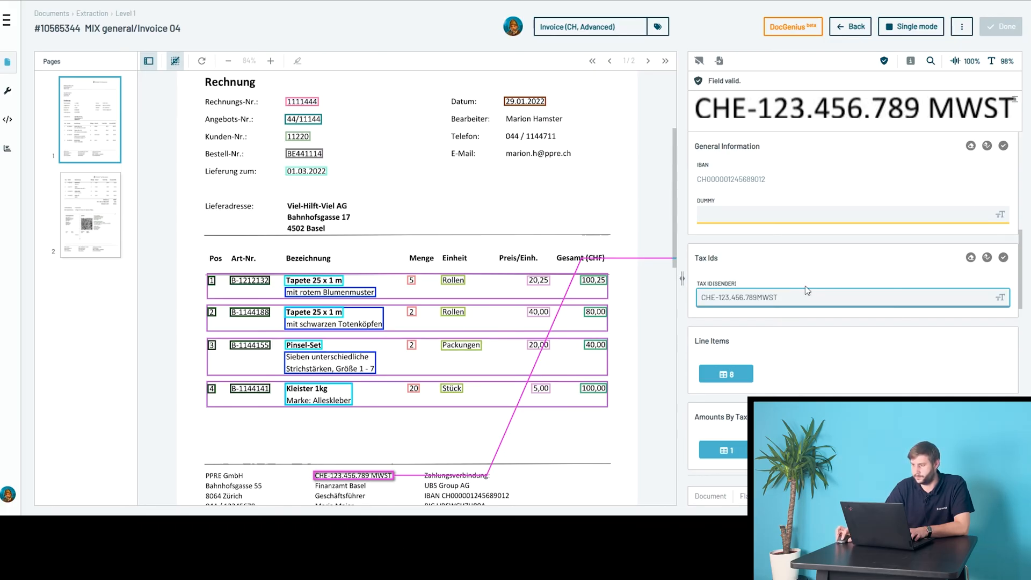
Hide the enlarged tax ID text preview in the field panel
left_click(931, 65)
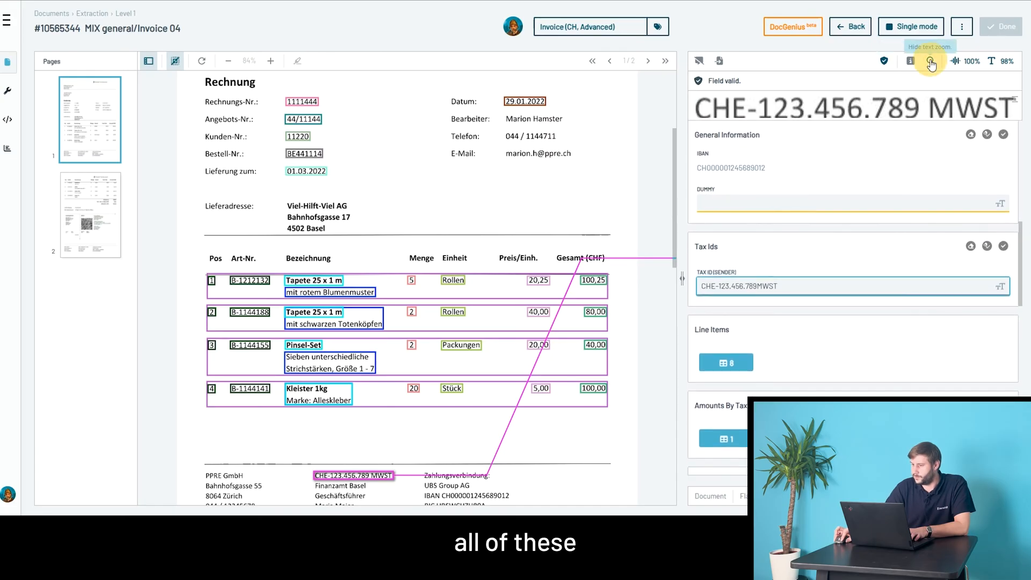
left_click(930, 61)
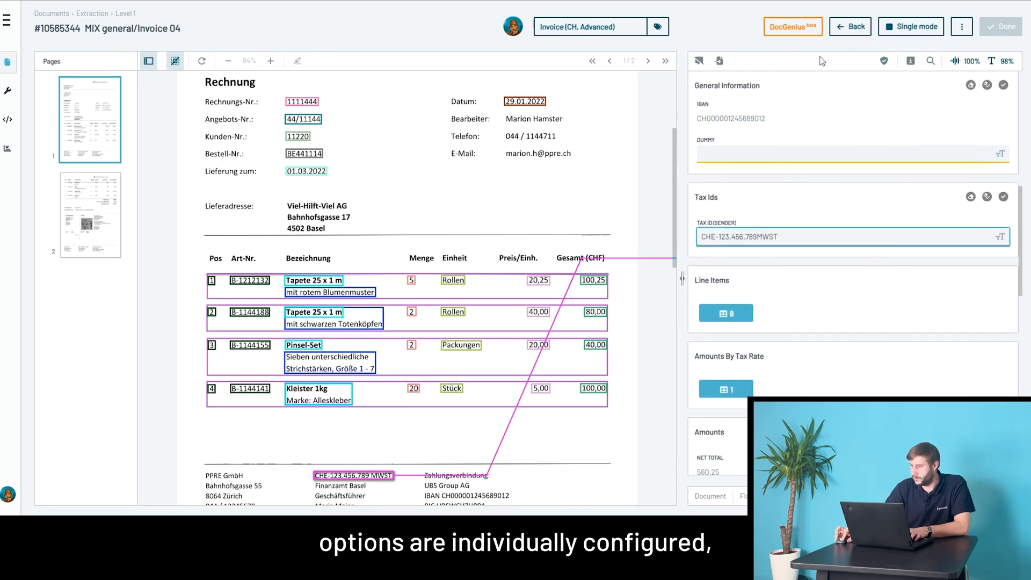
mouse_move(1006, 61)
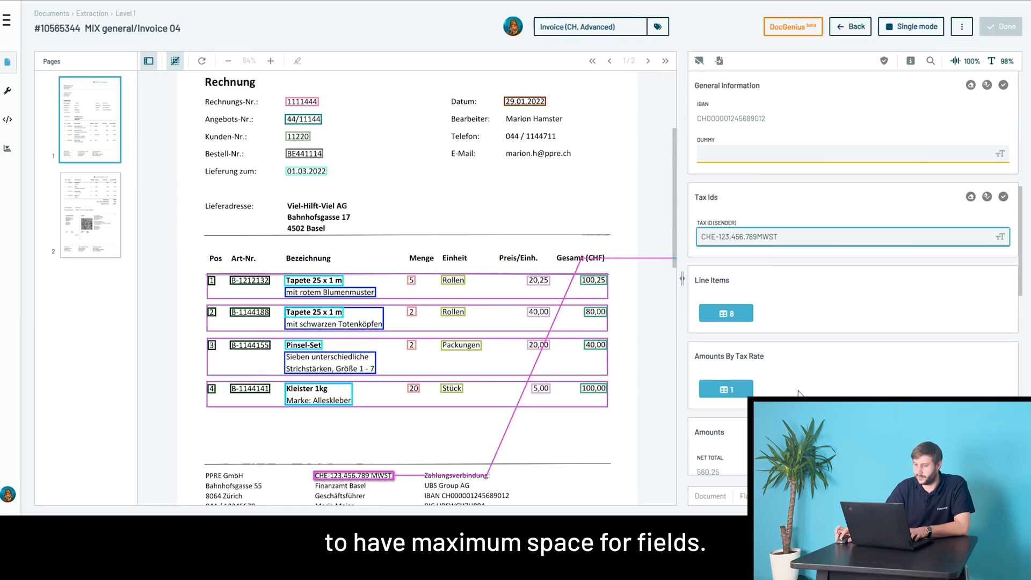
mouse_move(845, 371)
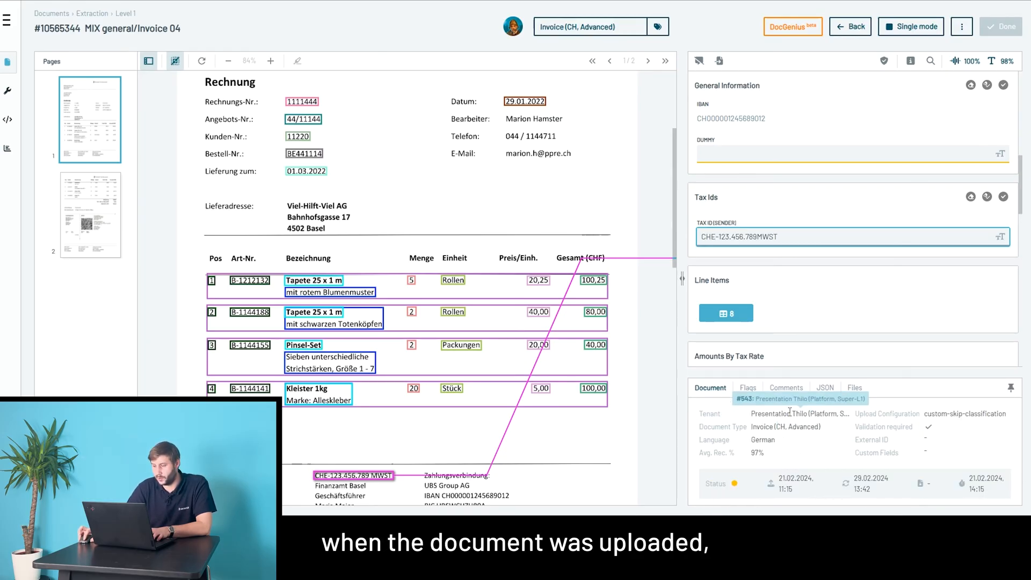
Browse the Flags, Comments and Files tabs, showing 'MIX general-Invoice 04.pdf'
left_click(747, 387)
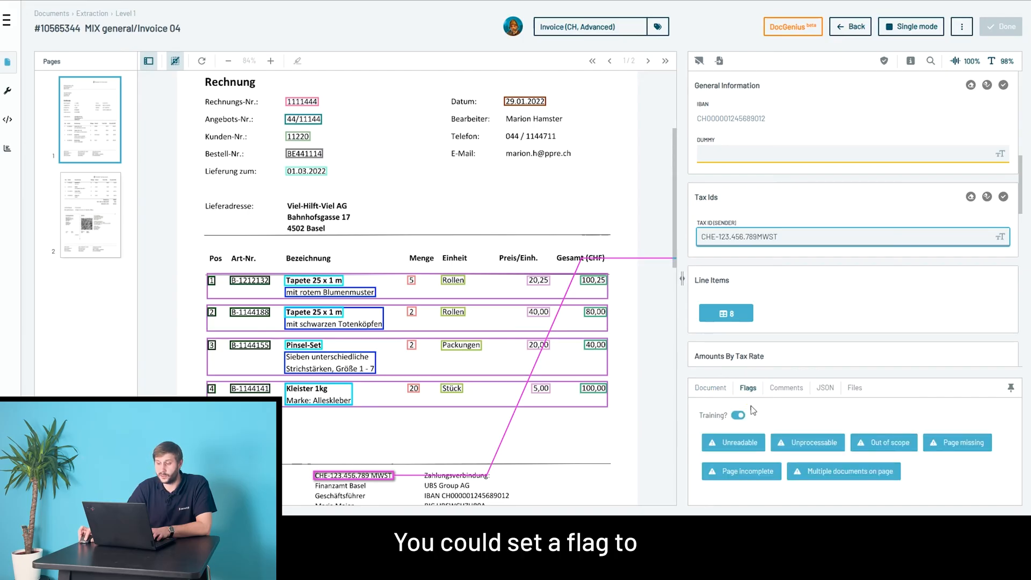
mouse_move(827, 451)
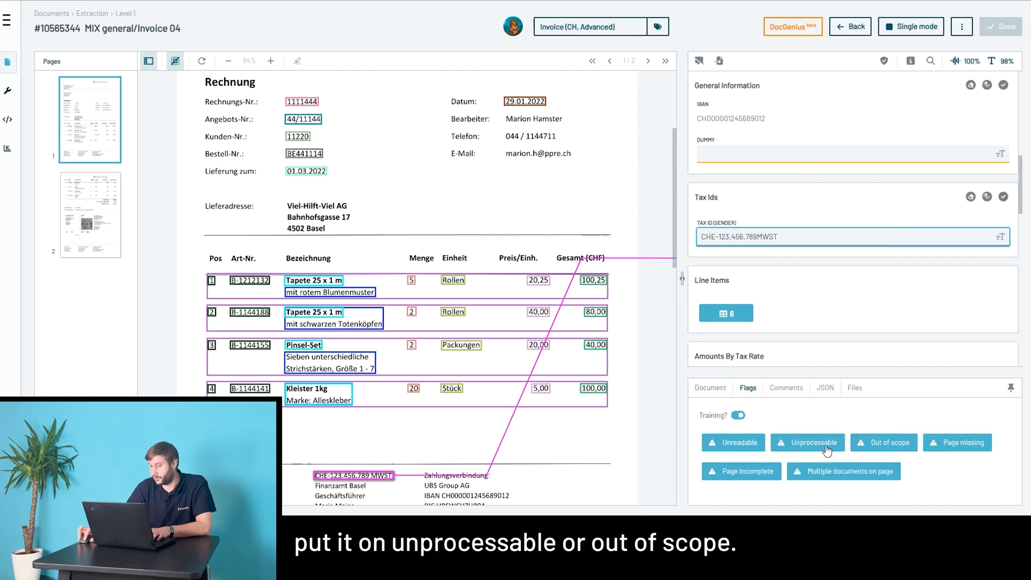
mouse_move(820, 412)
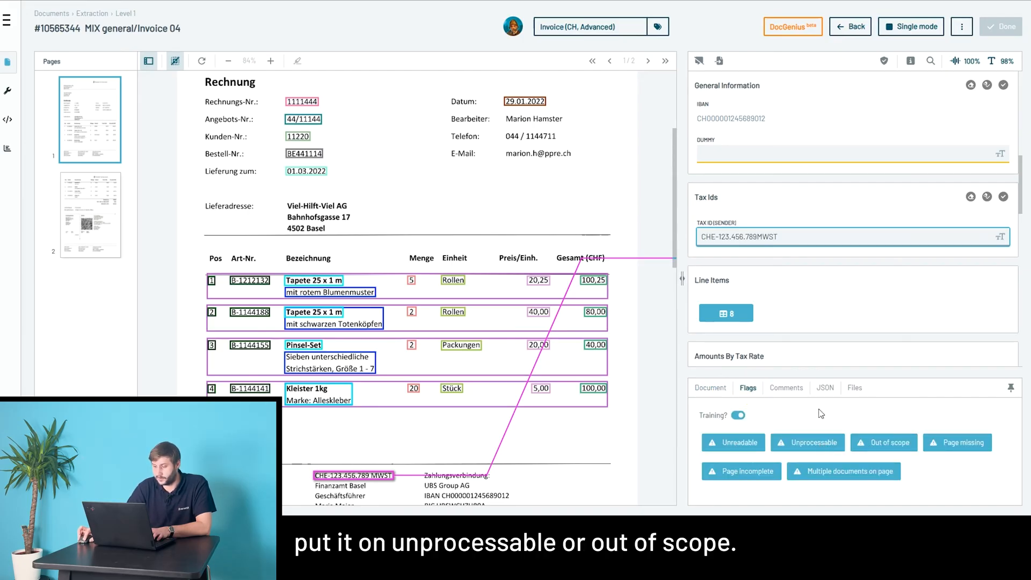
left_click(785, 387)
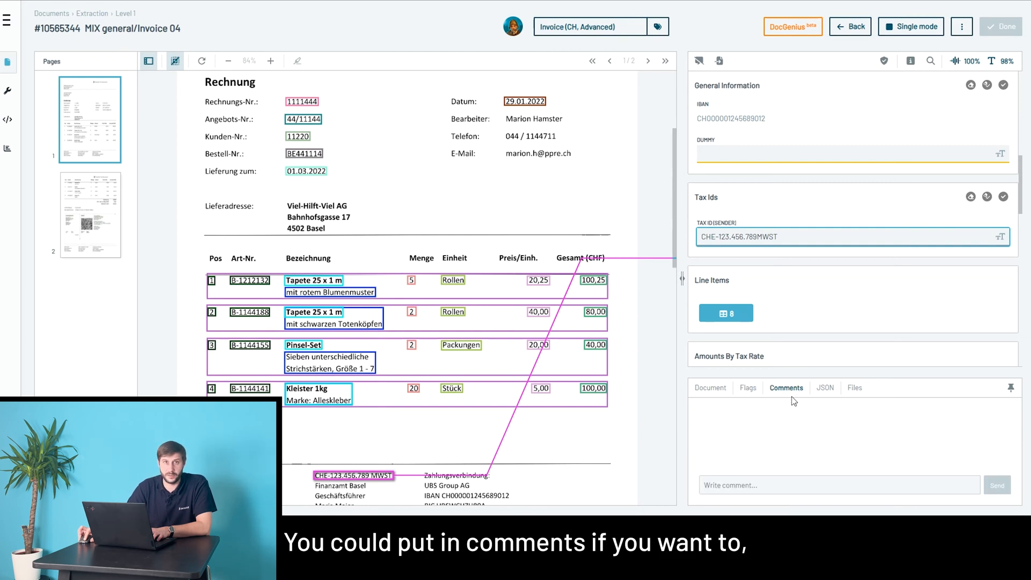
mouse_move(825, 394)
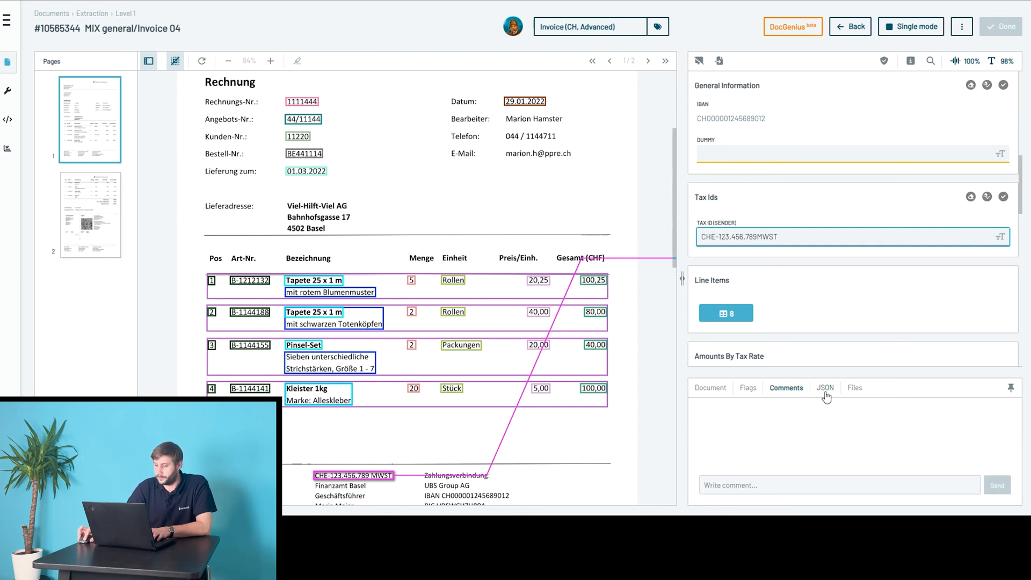
left_click(854, 387)
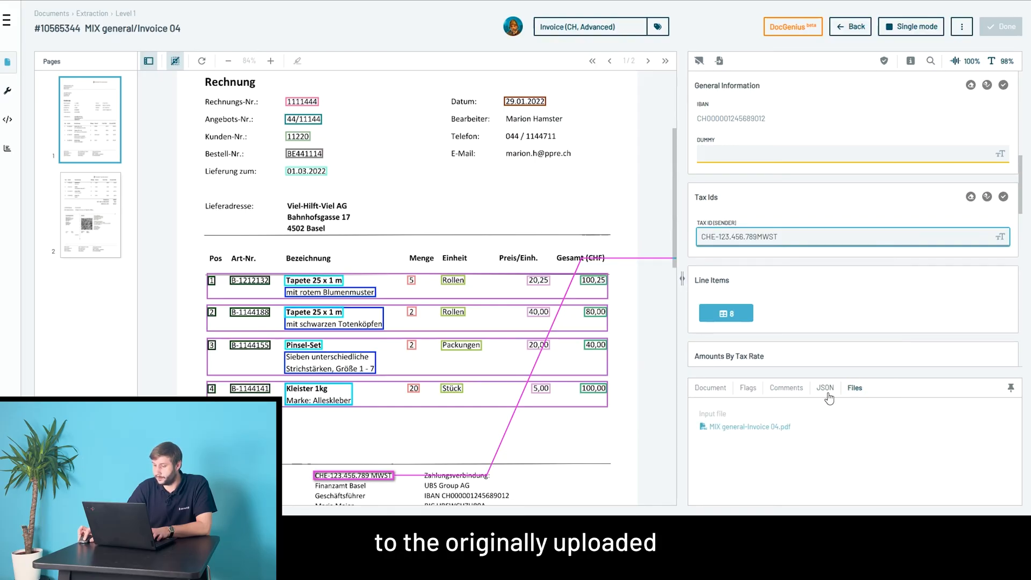
left_click(825, 387)
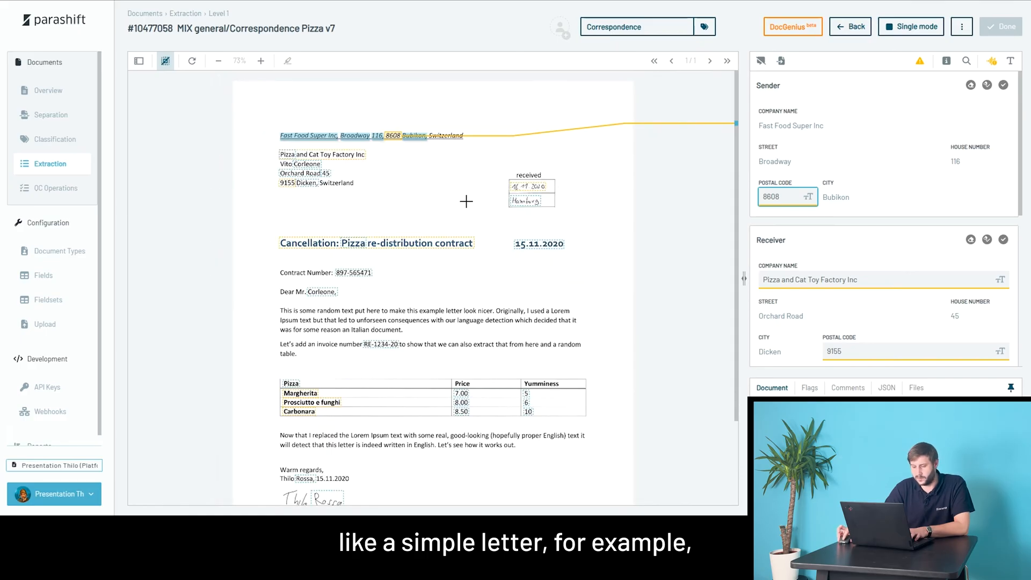
mouse_move(457, 190)
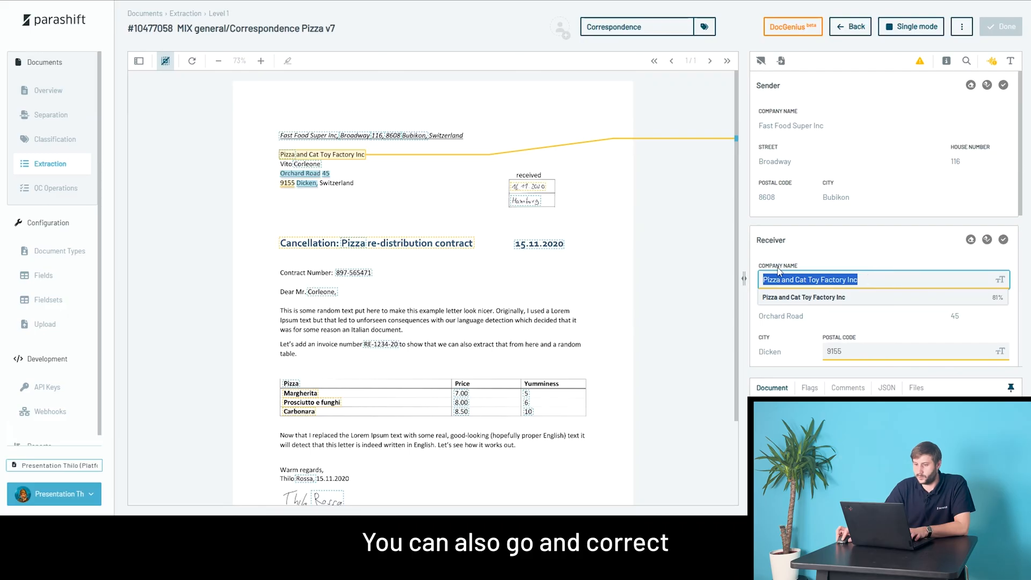
Set Receiver Company Name to 'text put here to make this example letter' from the body
left_click(325, 272)
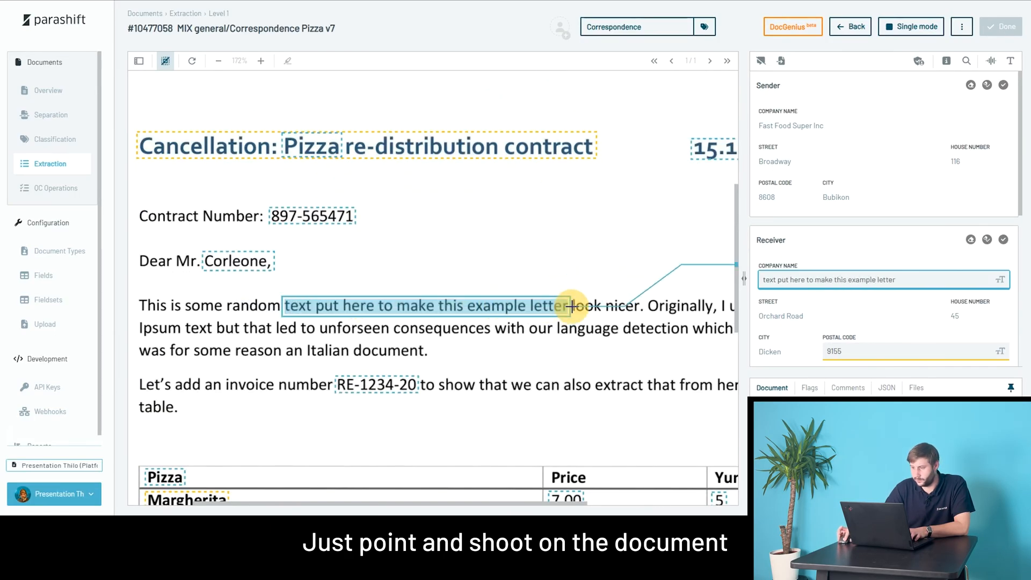
left_click(218, 60)
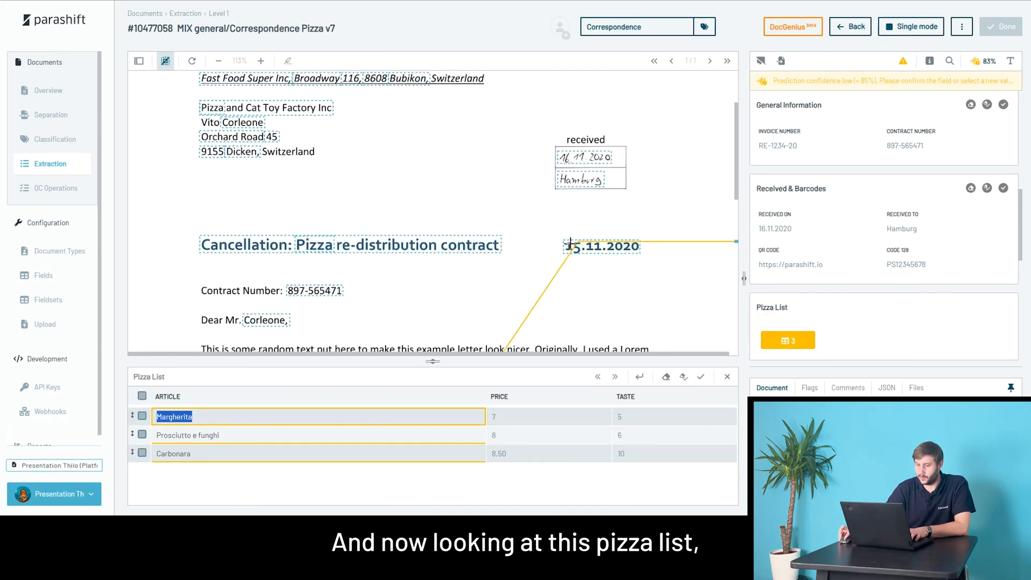
Scroll to the three-pizza table and confirm the extracted Pizza List rows
scroll("down", 3)
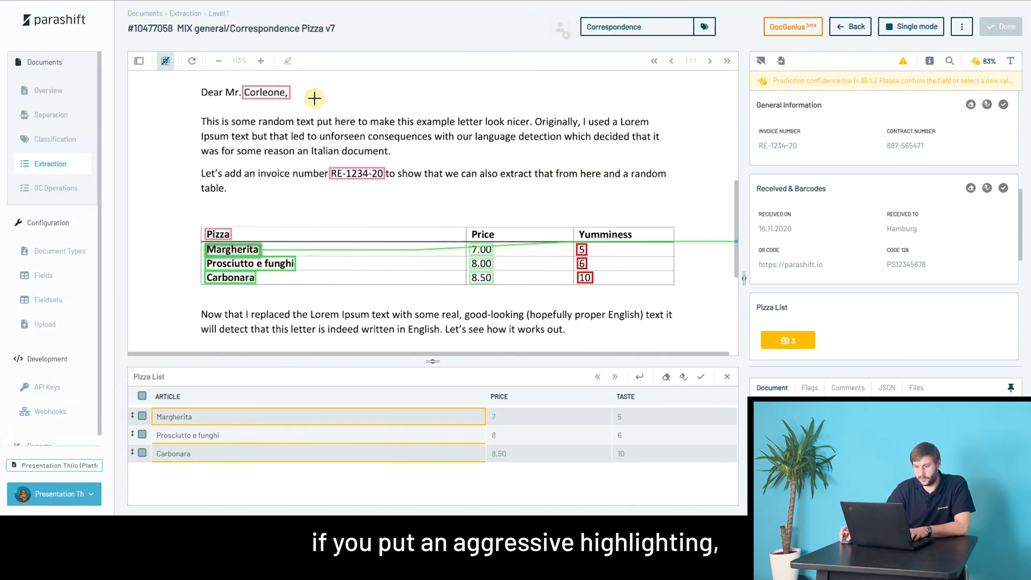
mouse_move(543, 244)
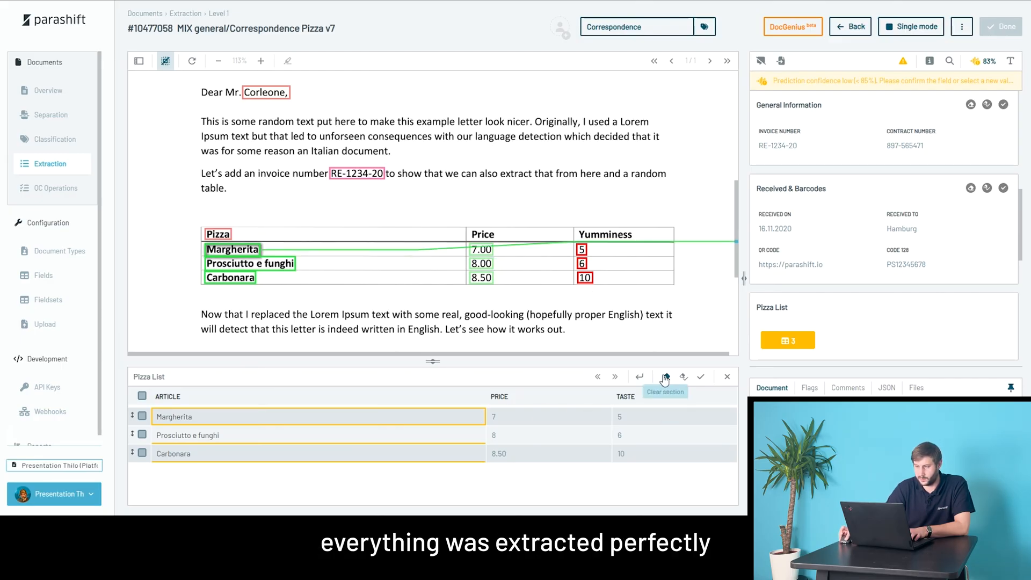
left_click(999, 26)
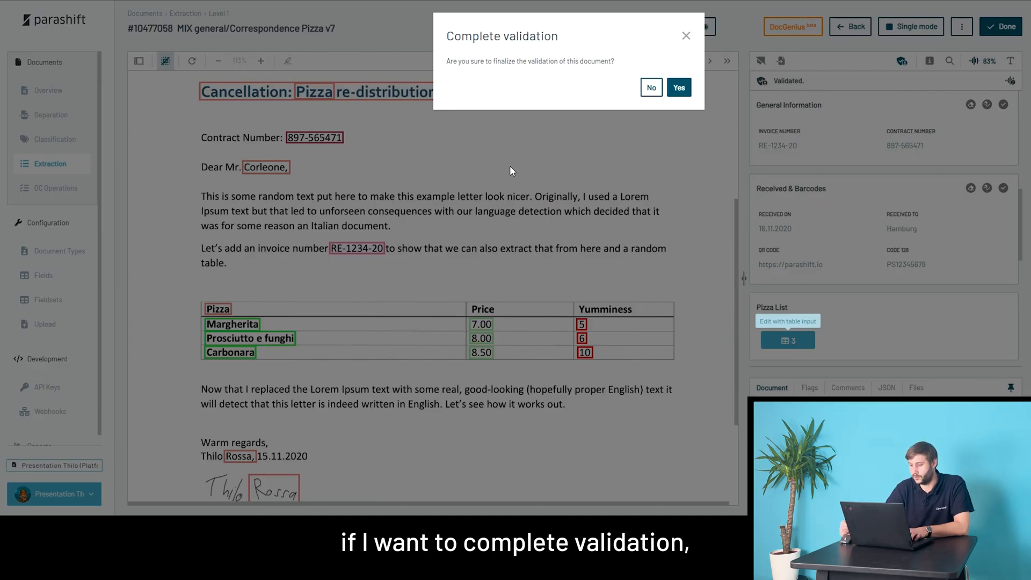
Confirm completing the pizza letter's validation and move on to the handwritten mutation form
left_click(678, 87)
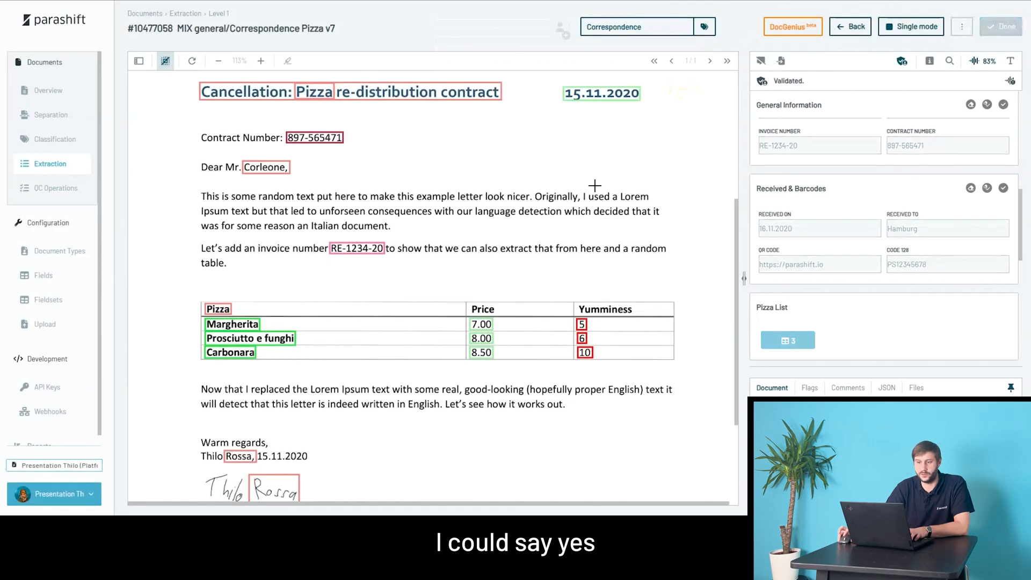
left_click(998, 27)
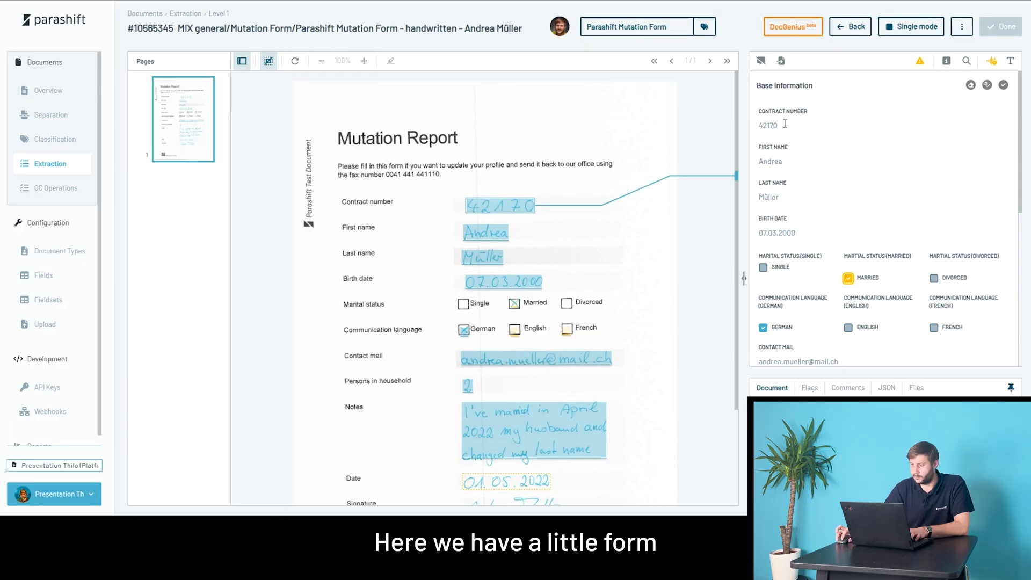
Inspect the mutation form's extracted contract number, last name Müller and handwritten Notes field
left_click(782, 124)
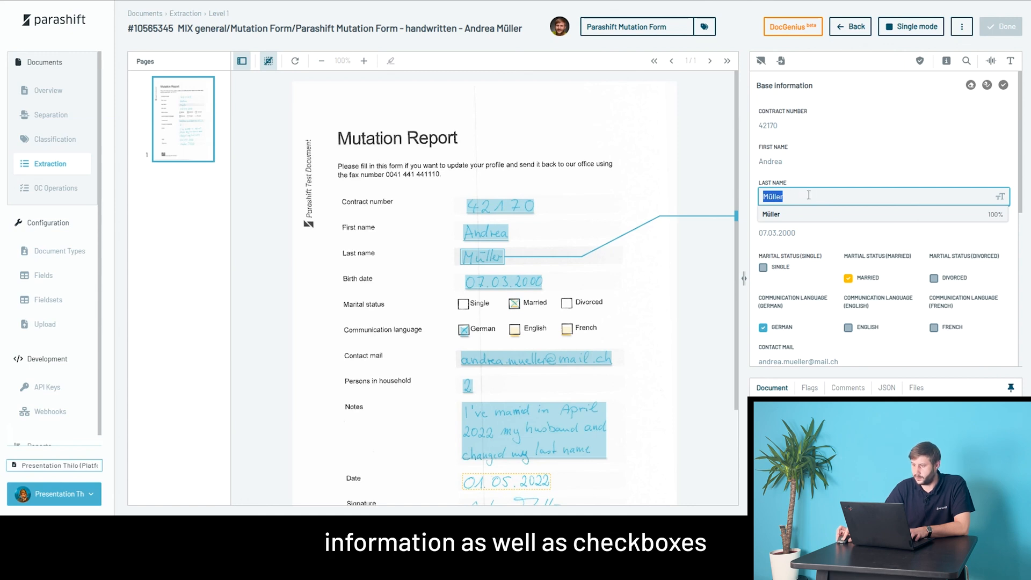
scroll("up", 3)
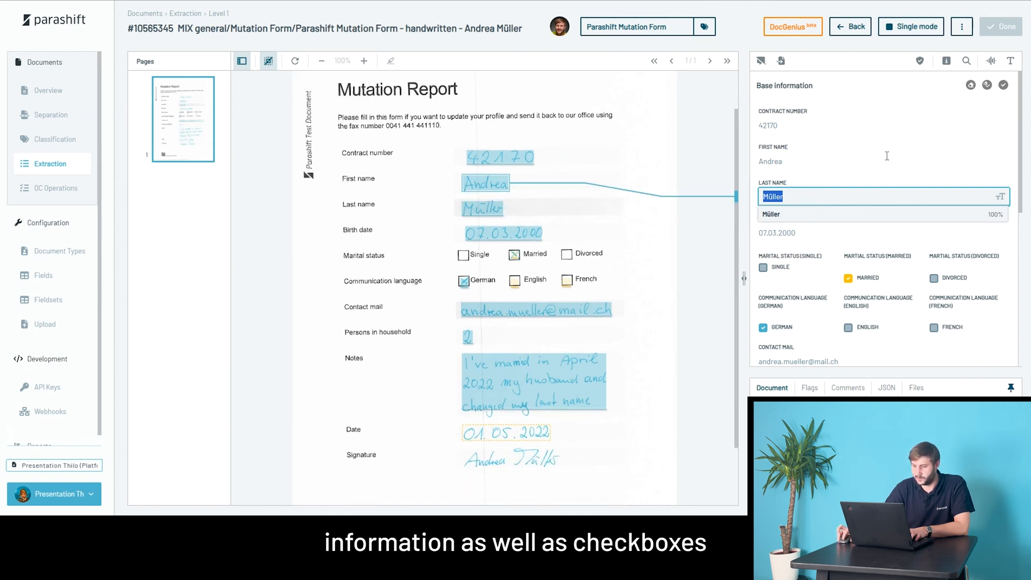
scroll("down", 3)
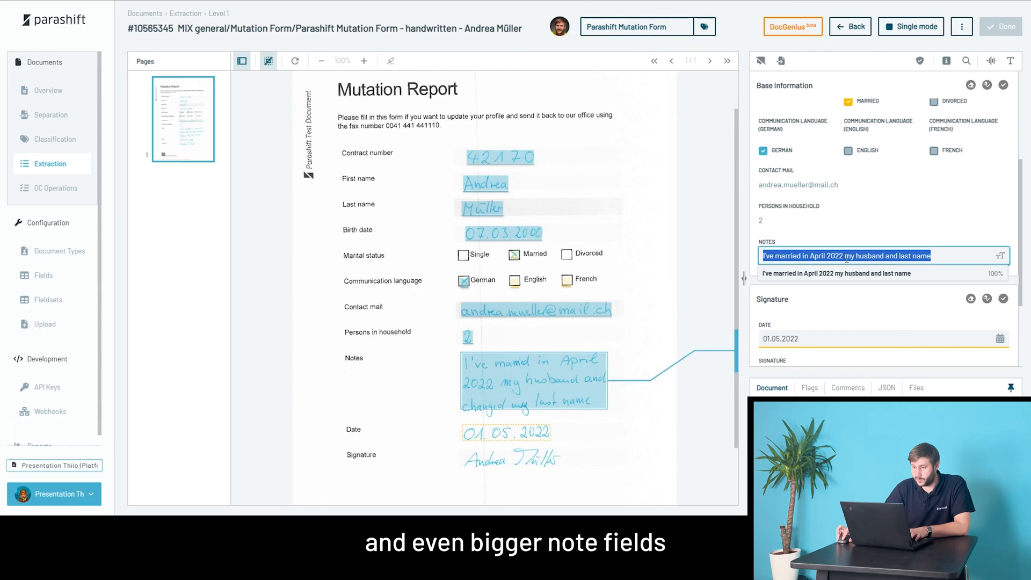